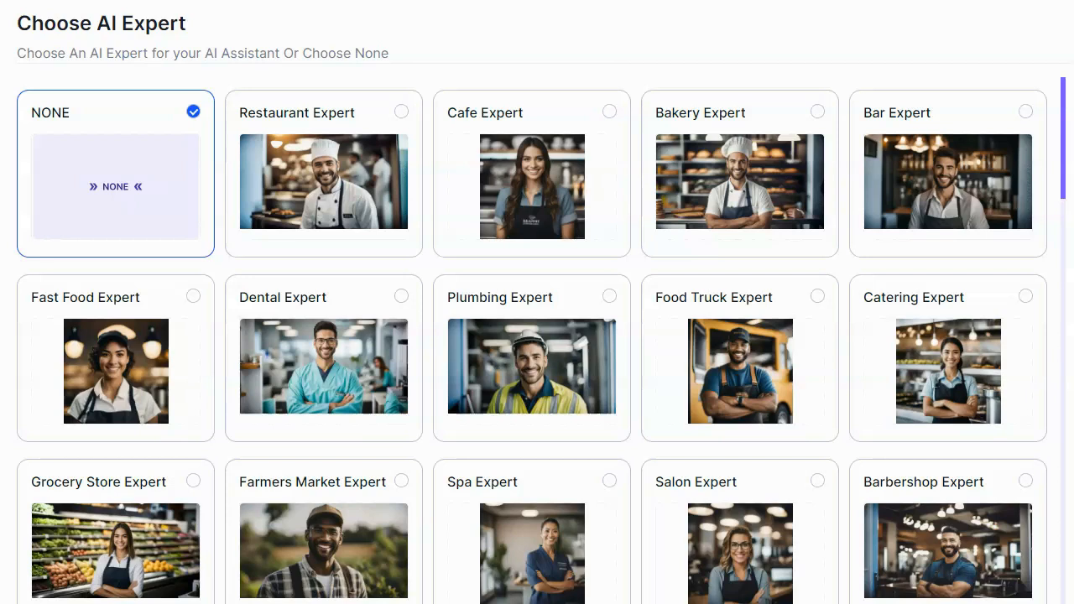
- Choose the Restaurant Expert card as the assistant's expertise and advance to avatars
{"action": "left_click", "coordinate": [401, 112]}
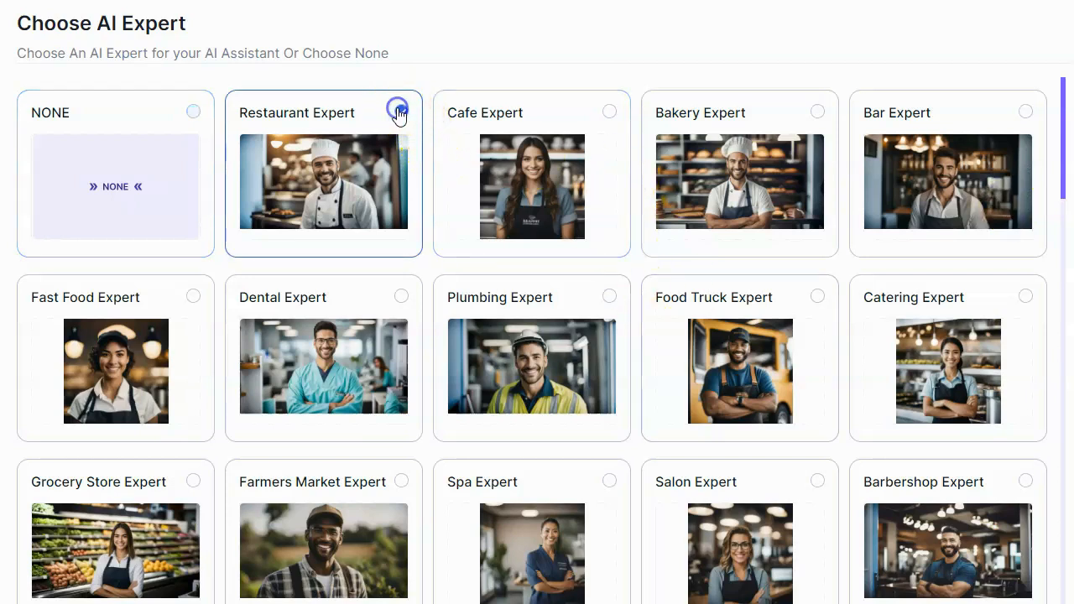
{"action": "left_click", "coordinate": [398, 112]}
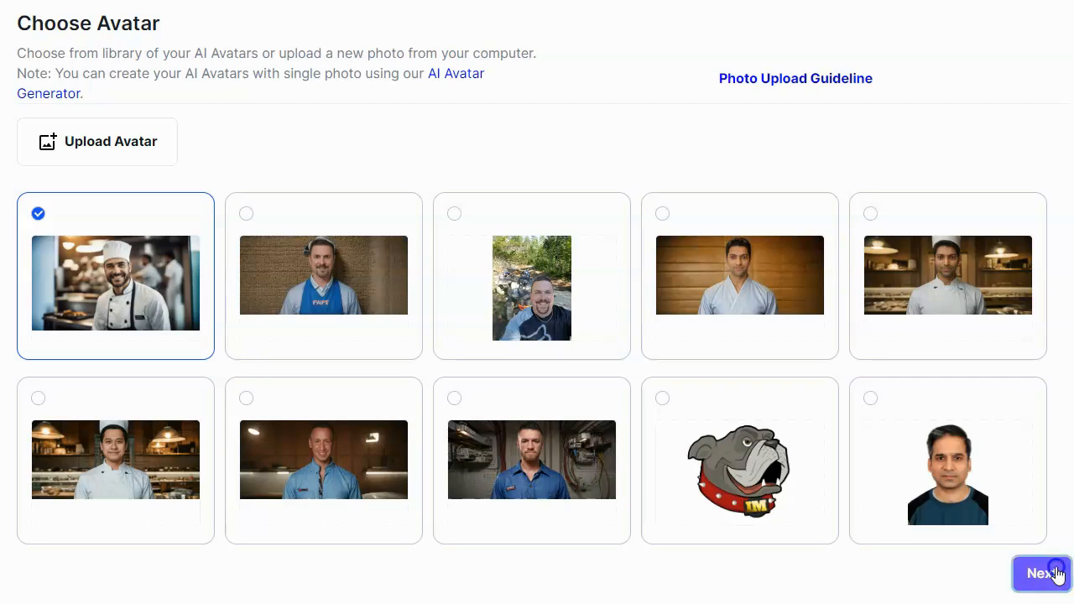
- Keep the smiling chef avatar, then bring up Find Business on the website step
{"action": "left_click", "coordinate": [1041, 574]}
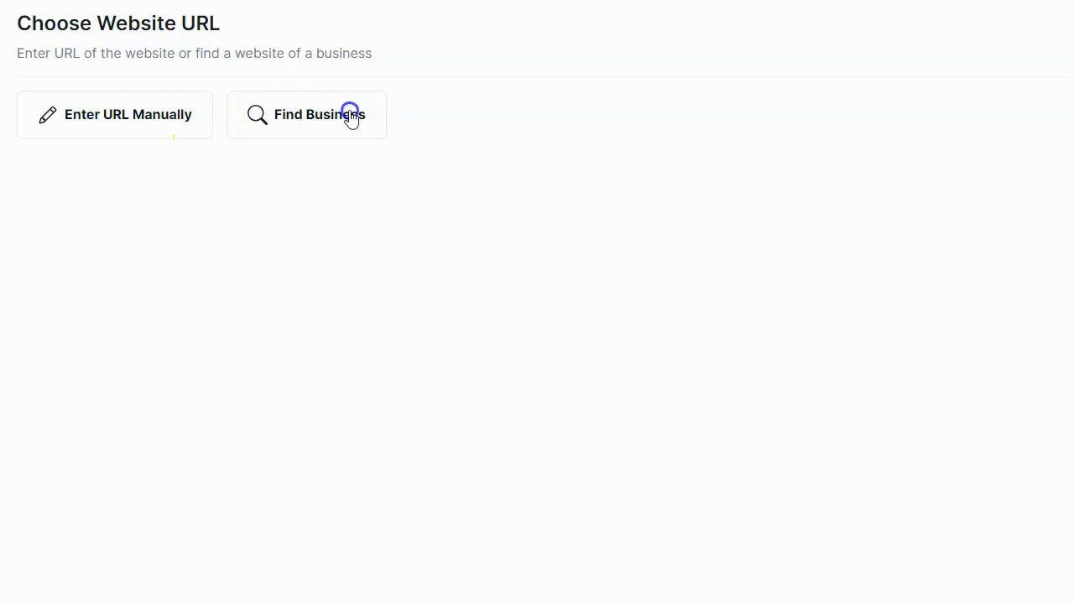
{"action": "left_click", "coordinate": [307, 115]}
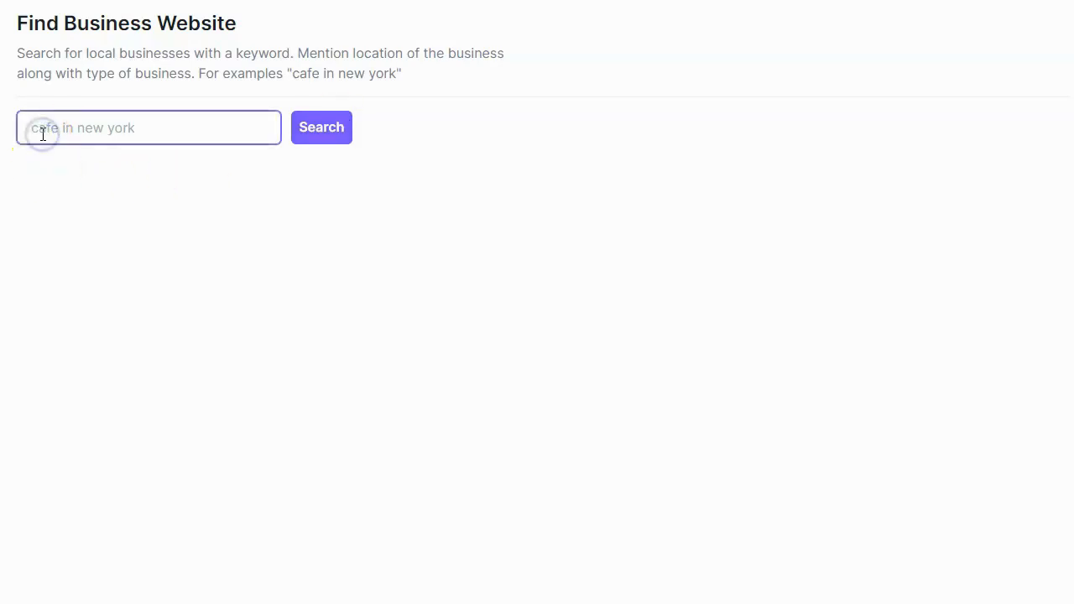
- Search 'pizza shop in pottsville pa' and choose Roma Pizza's website as the source
{"action": "type", "text": "pizza"}
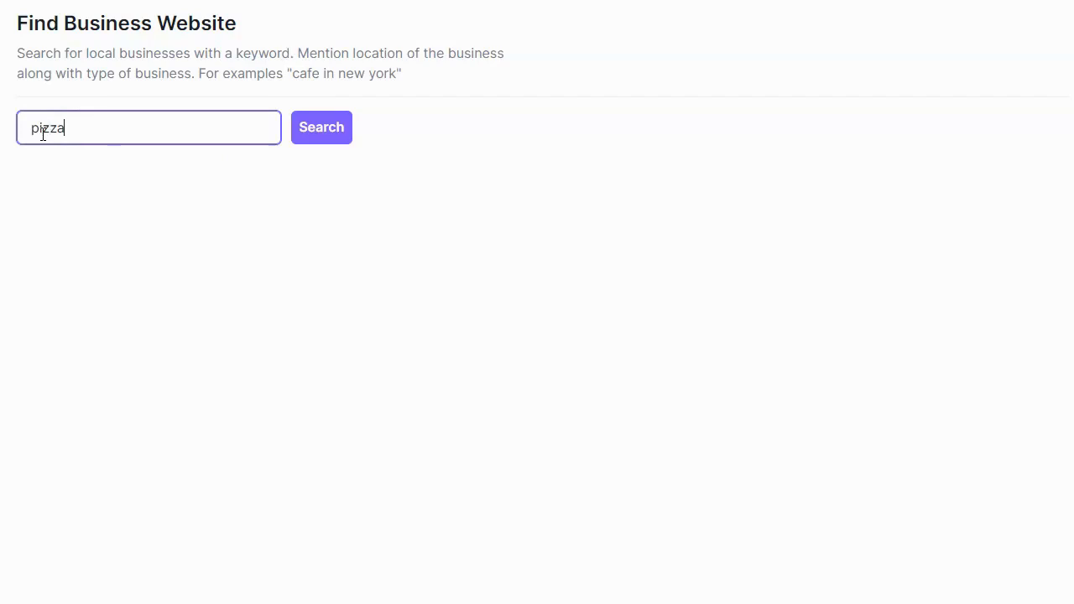
{"action": "type", "text": "sh"}
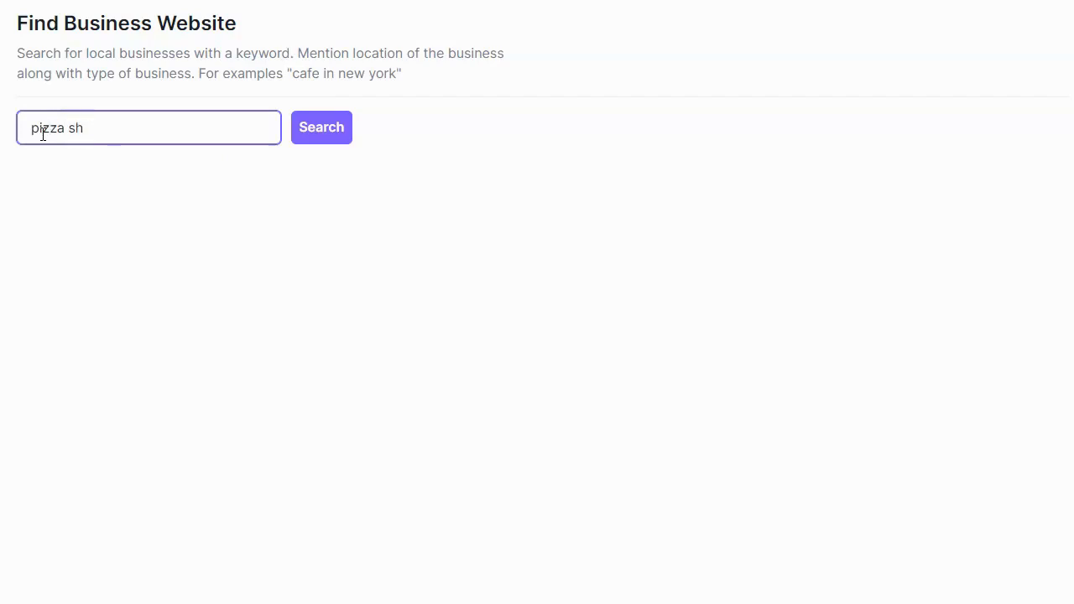
{"action": "type", "text": "op in pottsville p"}
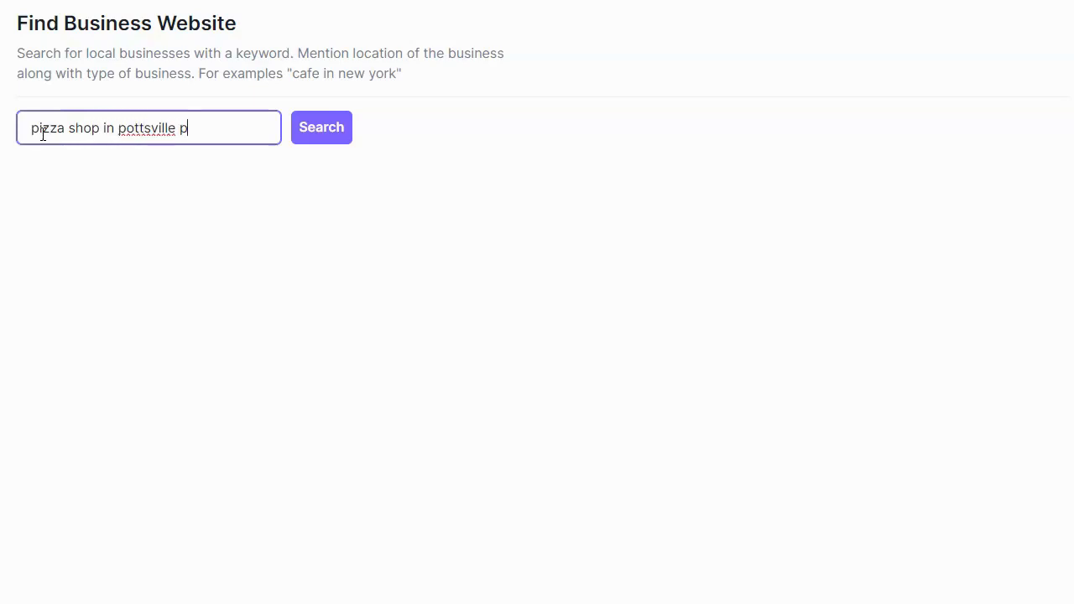
{"action": "left_click", "coordinate": [322, 127]}
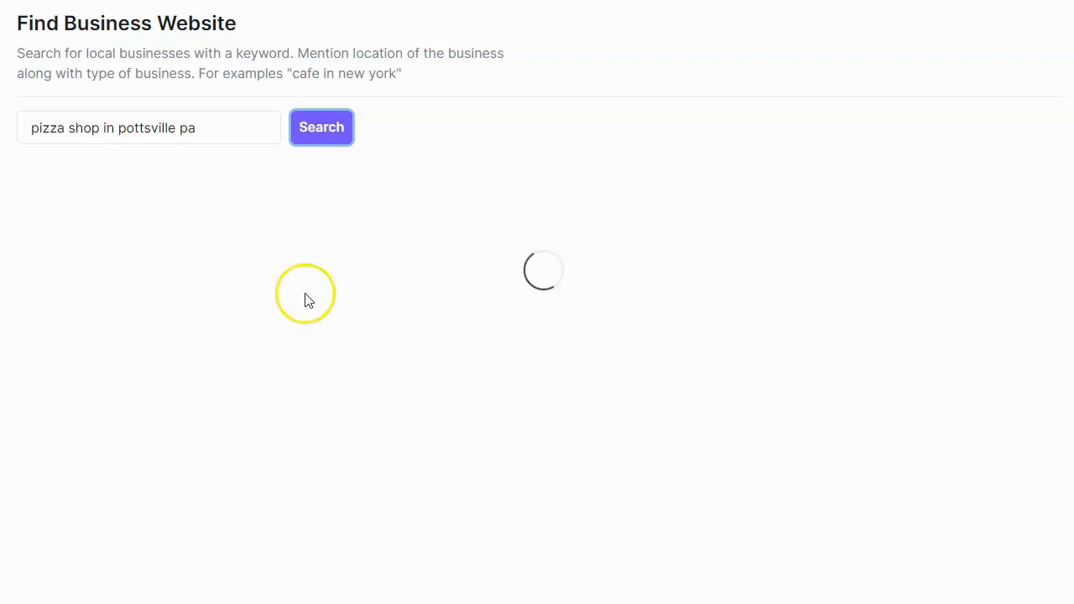
{"action": "left_click", "coordinate": [321, 126]}
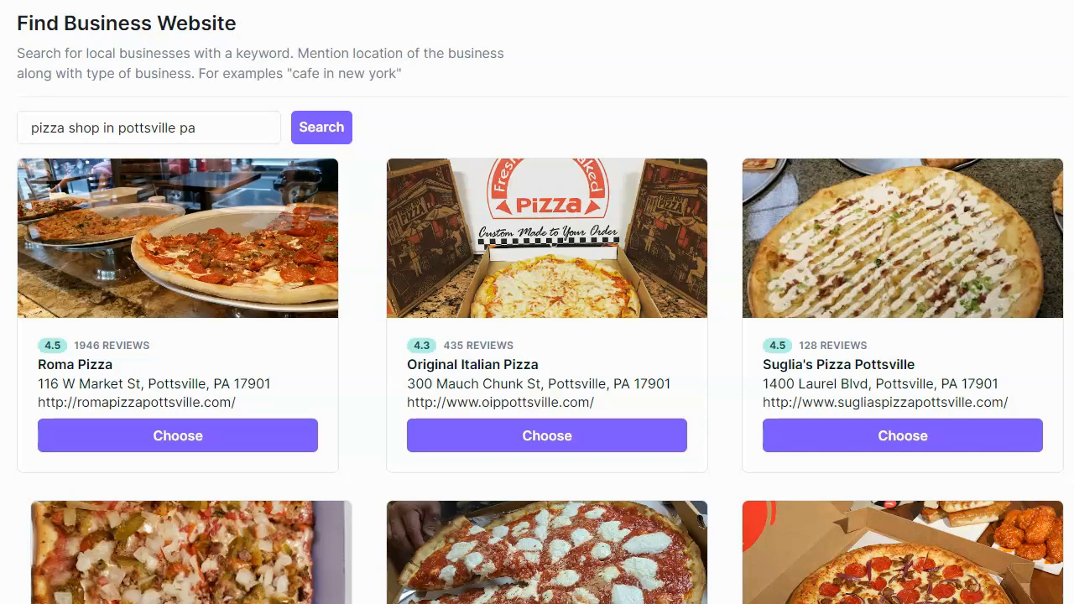
{"action": "left_click", "coordinate": [177, 434]}
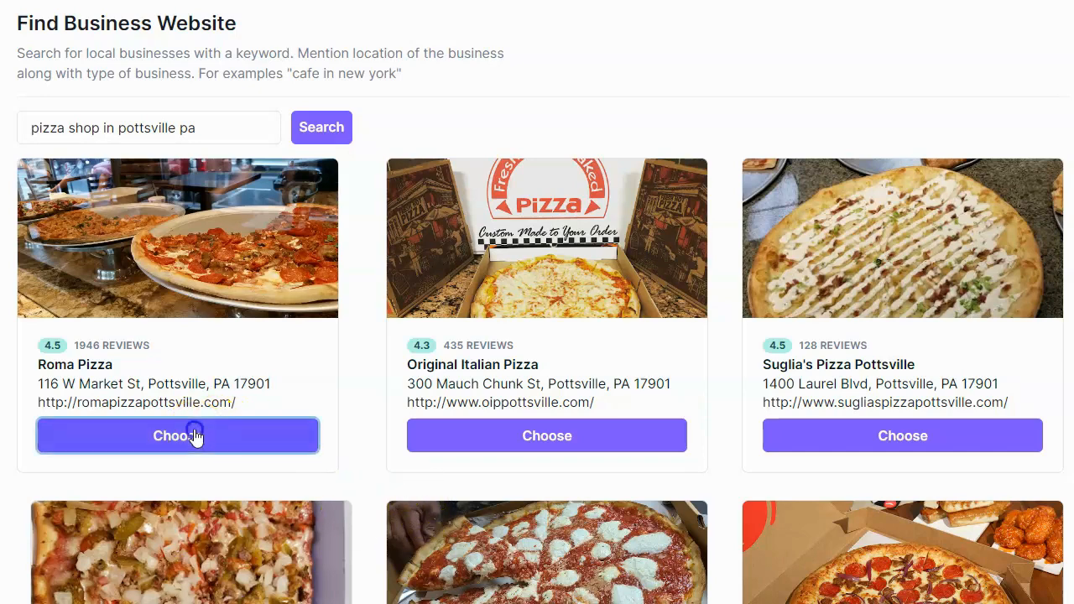
{"action": "left_click", "coordinate": [178, 435]}
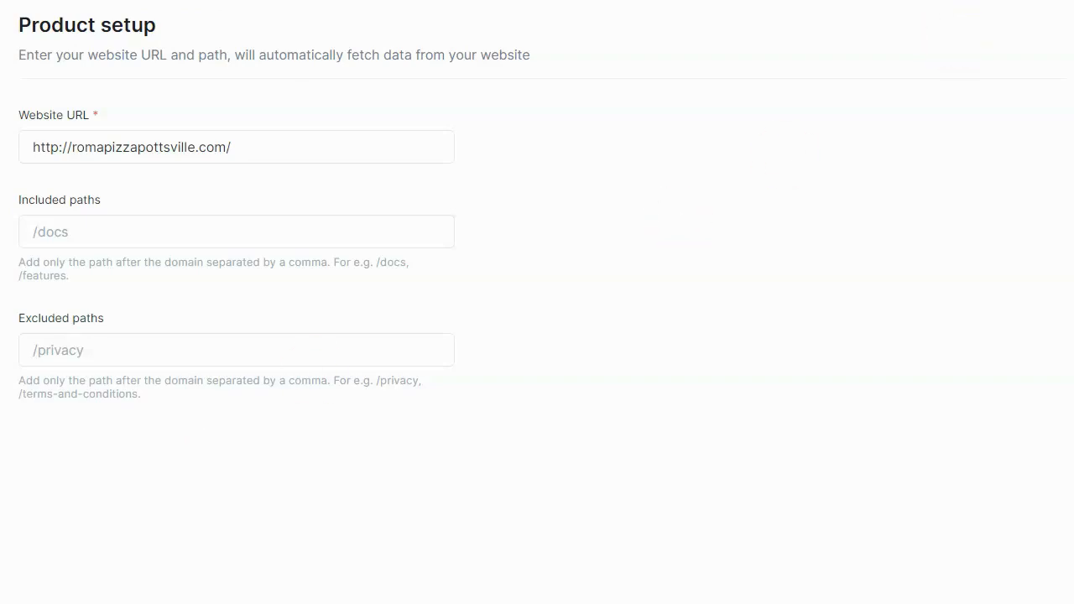
- Verify Roma Pizza's website pages: one page crawled, none failed
{"action": "triple_click", "coordinate": [274, 55]}
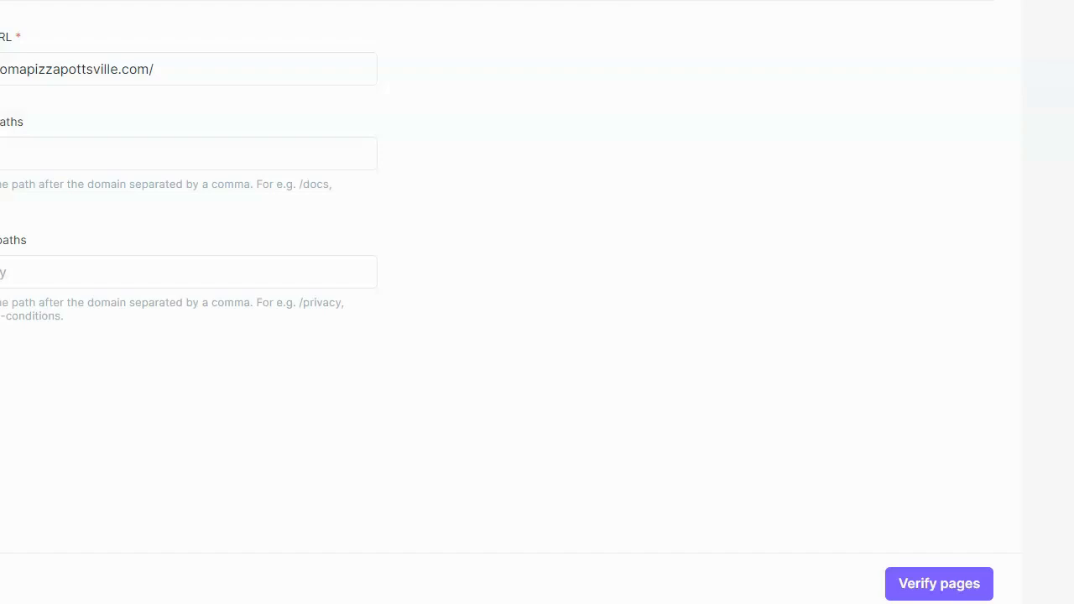
{"action": "left_click", "coordinate": [938, 584]}
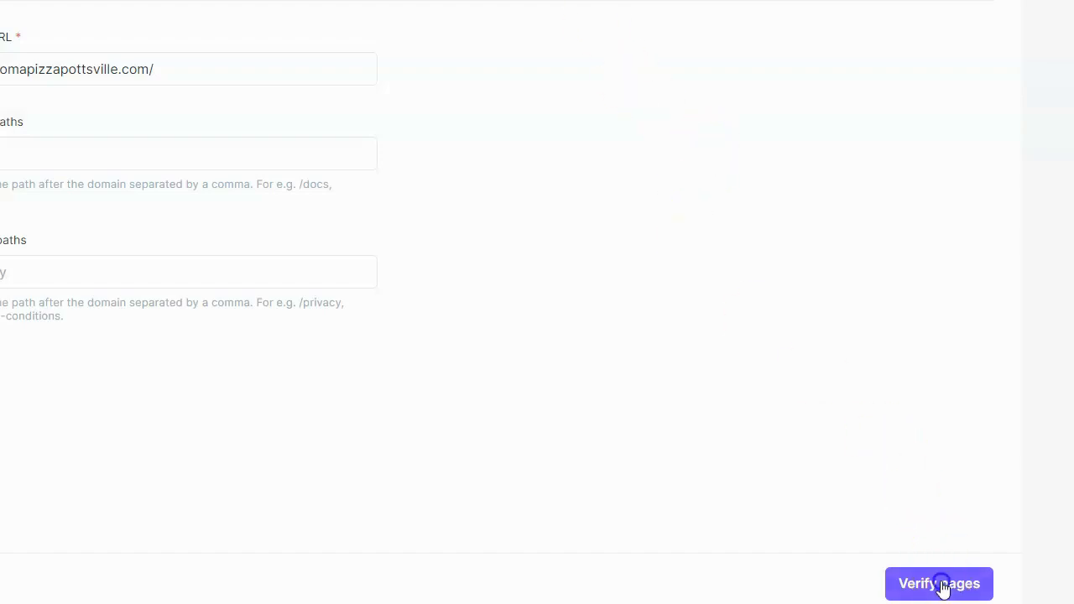
{"action": "left_click", "coordinate": [939, 584]}
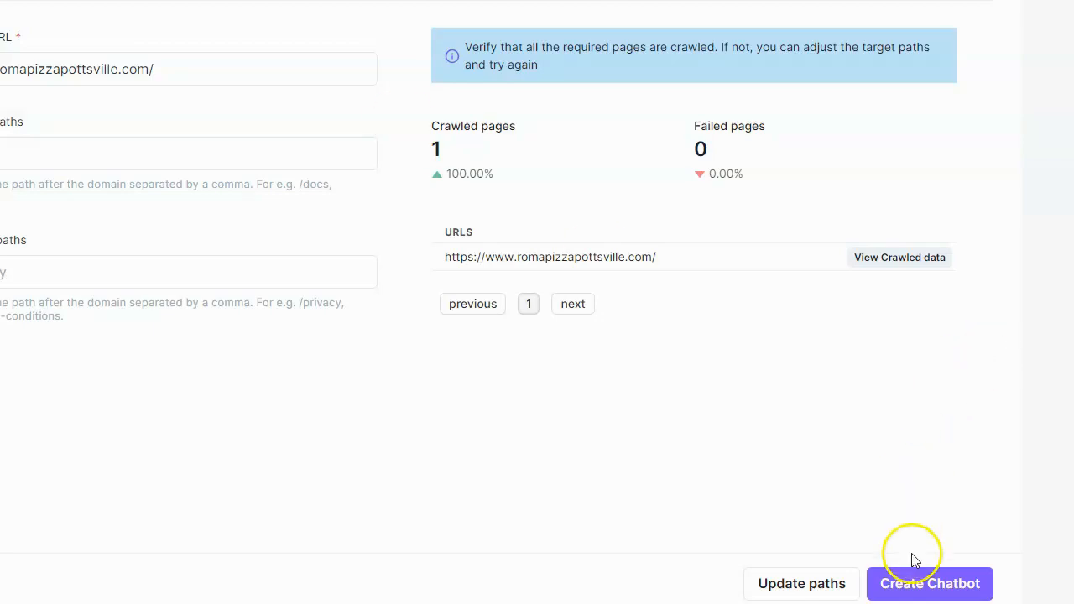
{"action": "left_click", "coordinate": [929, 583]}
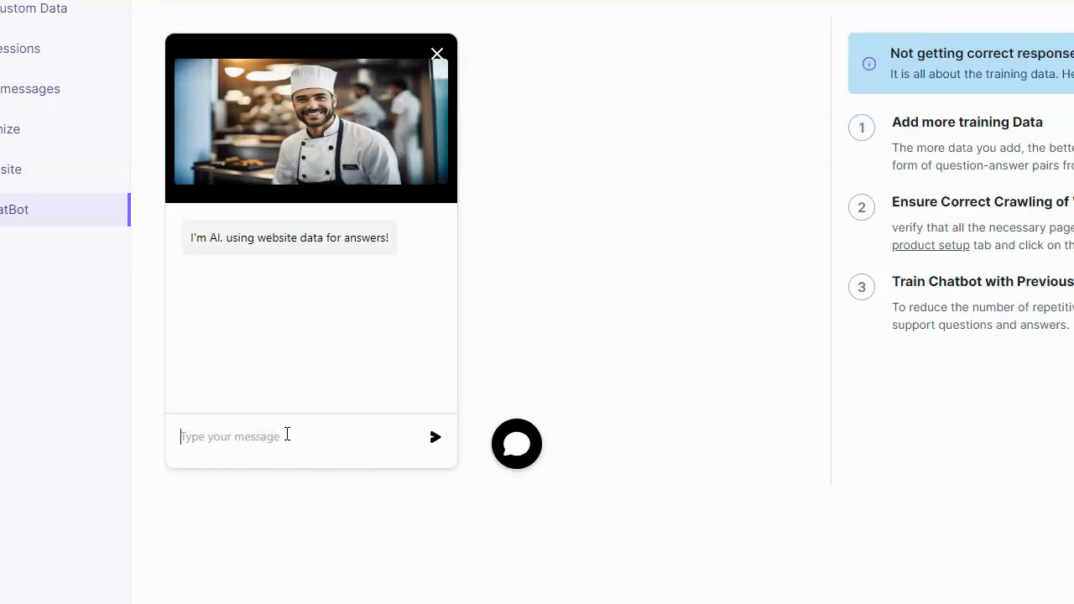
- Send 'What time do you open tonight?' to the pizza shop chatbot preview
{"action": "type", "text": "What time do you open"}
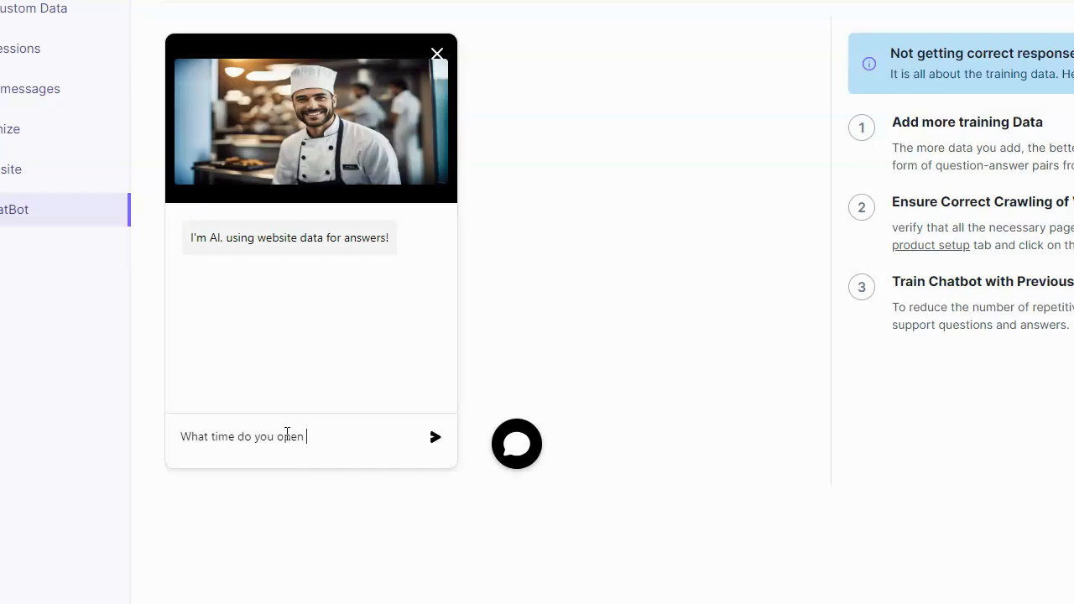
{"action": "type", "text": "tonight?"}
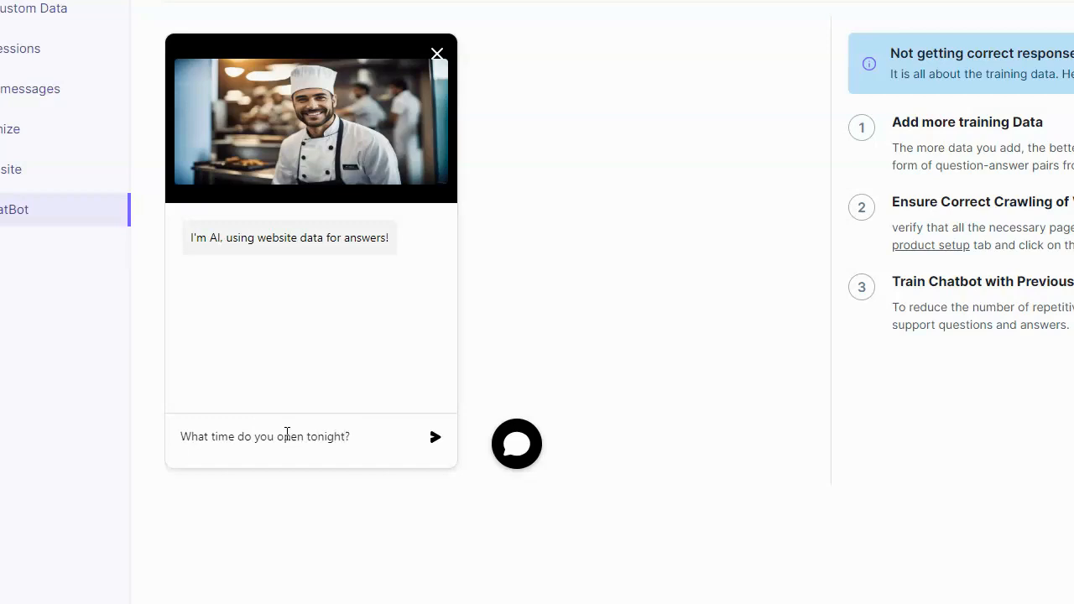
{"action": "left_click", "coordinate": [435, 438]}
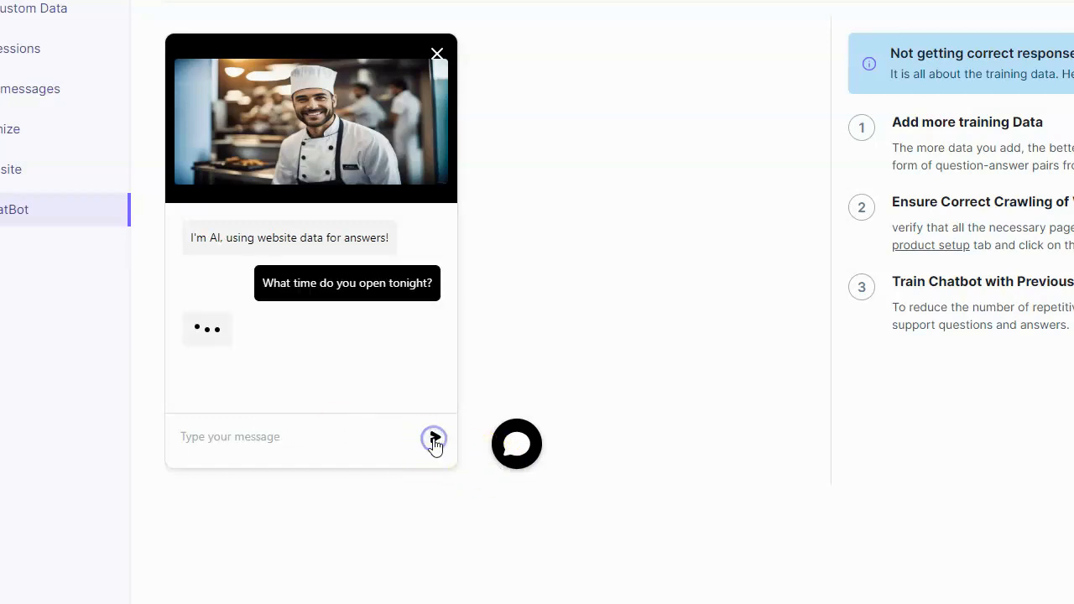
{"action": "left_click", "coordinate": [434, 438]}
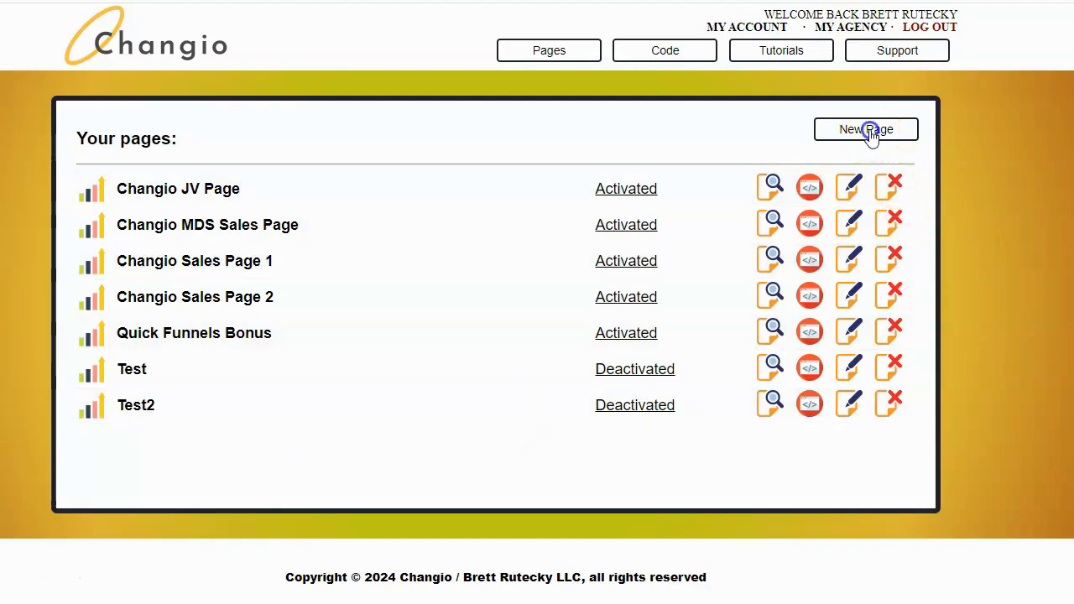
- Save a new Changio page 'Roma Chat Demo' with URL ROMAPIZZAPOTTSVILLE.COM
{"action": "left_click", "coordinate": [866, 129]}
{"action": "type", "text": "Rona Chat Demo"}
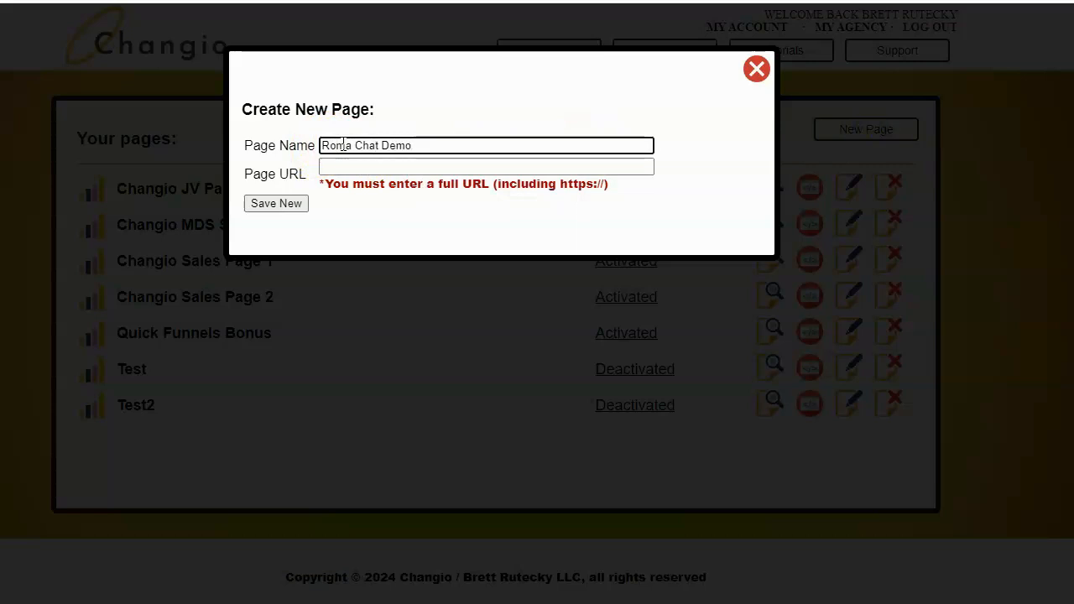
{"action": "left_click", "coordinate": [486, 165]}
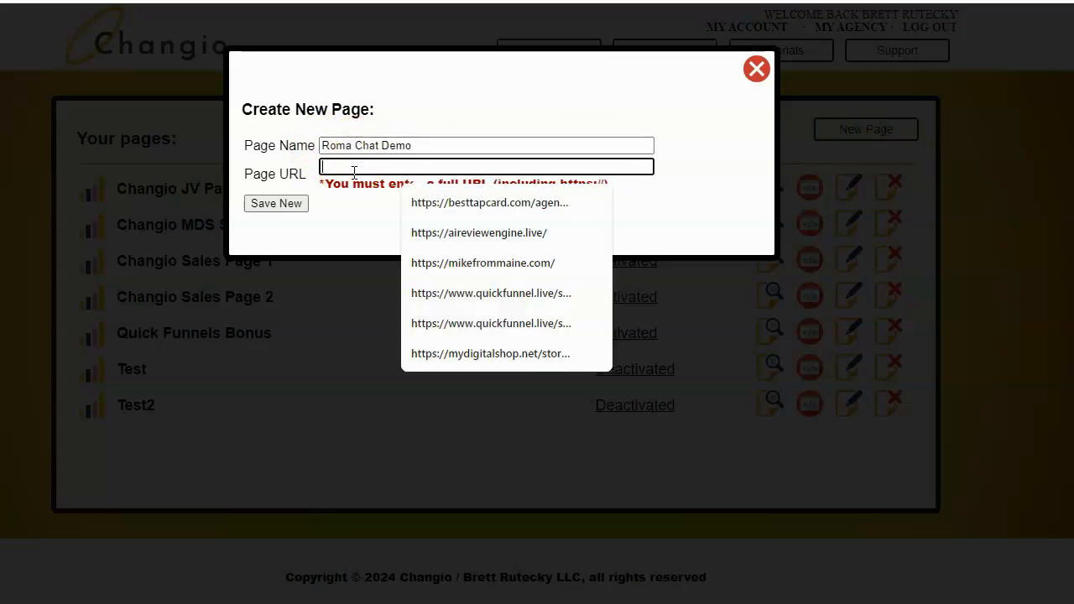
{"action": "type", "text": "ROMAPIZZAPOTTSVILLE.COM"}
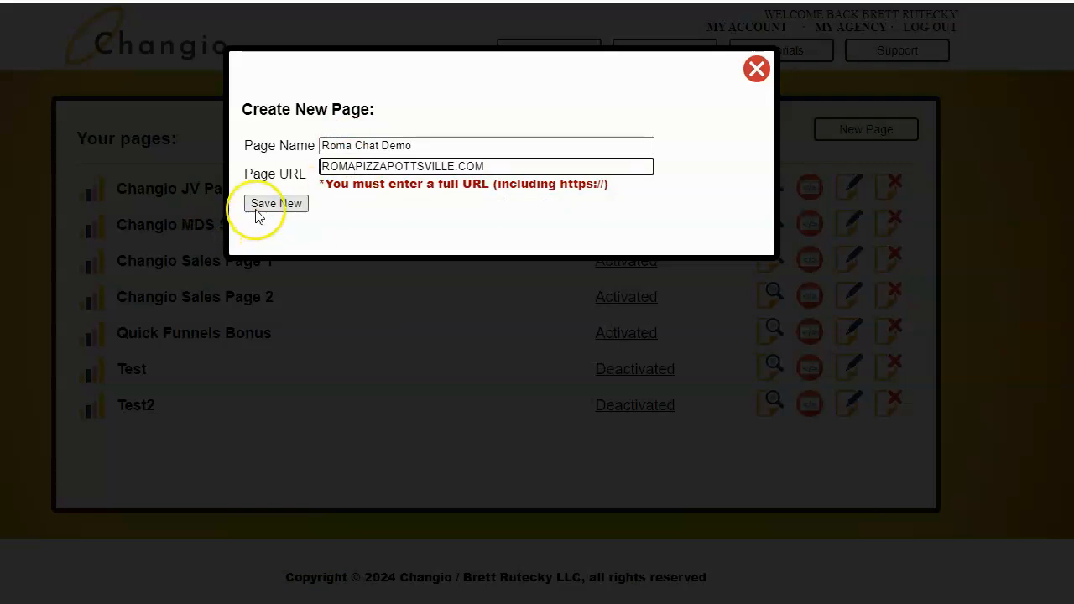
{"action": "left_click", "coordinate": [276, 203]}
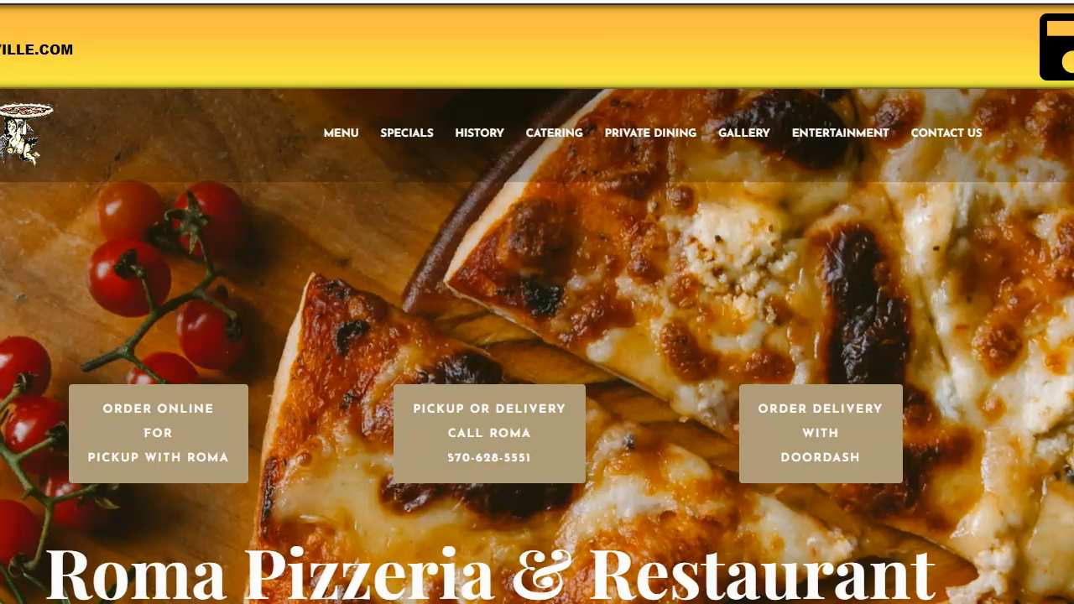
- Get the embed code from the romapizzapottsville.com chatbot card's actions menu
{"action": "scroll", "scroll_direction": "down", "scroll_amount": 3}
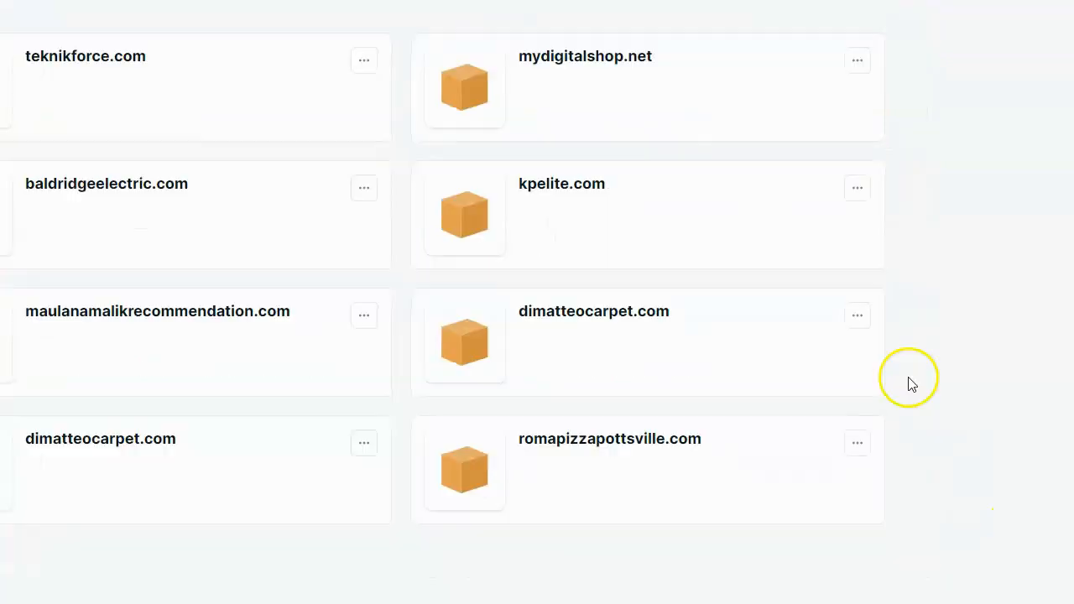
{"action": "mouse_move", "coordinate": [902, 372]}
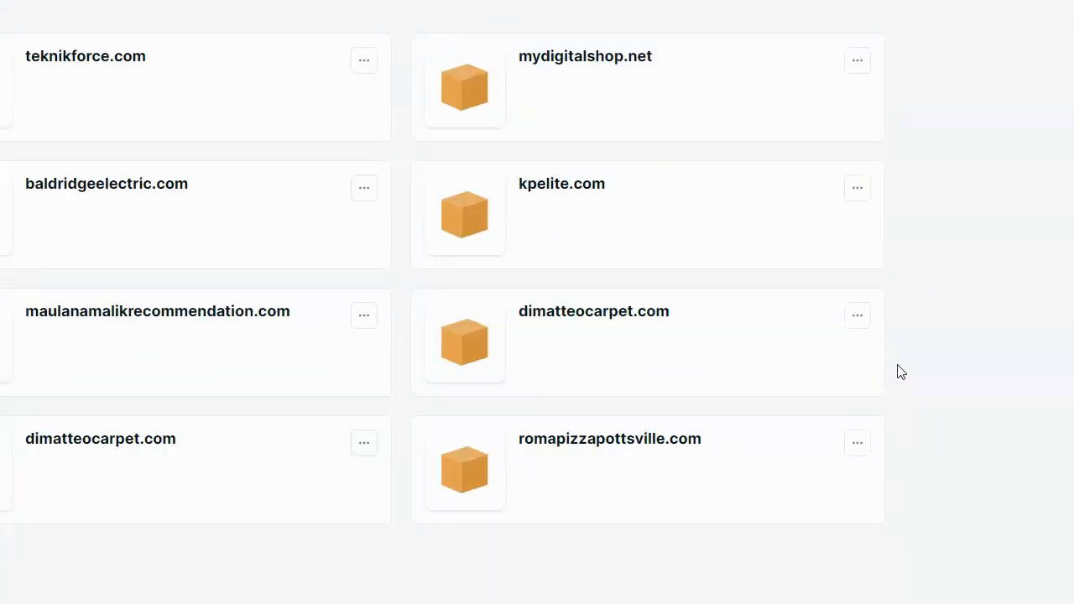
{"action": "left_click", "coordinate": [858, 443]}
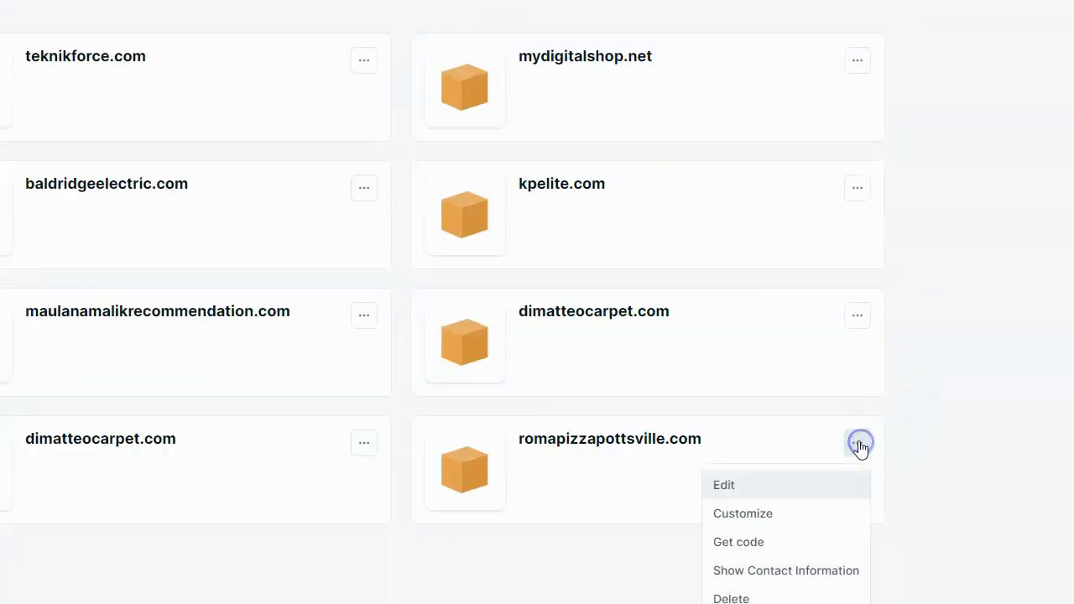
{"action": "left_click", "coordinate": [739, 541]}
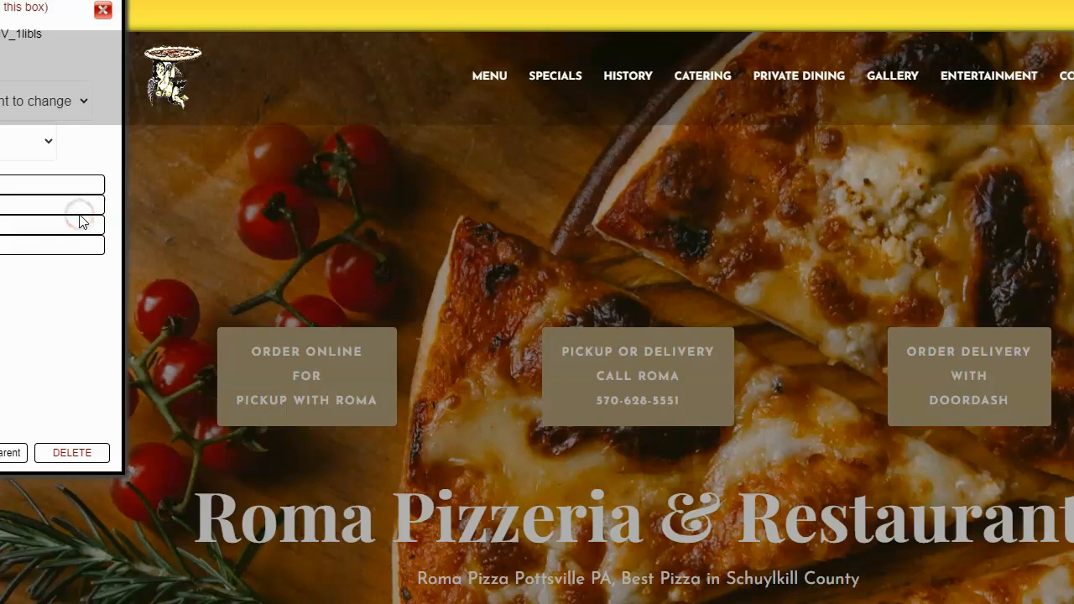
- Close the element editor, save the Roma Chat Demo page, and acknowledge the saved alert
{"action": "left_click", "coordinate": [101, 10]}
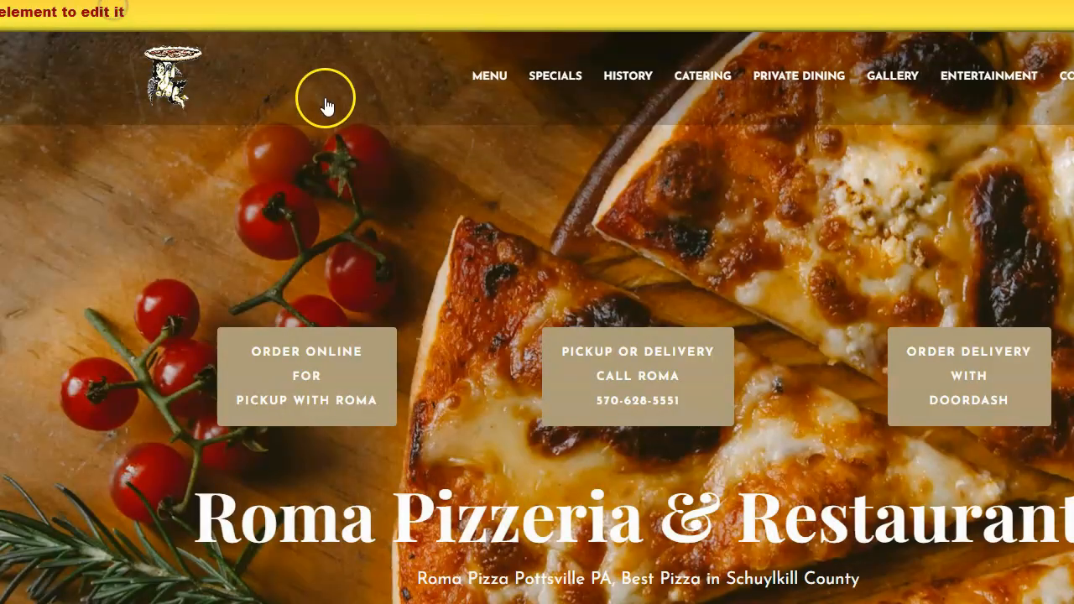
{"action": "left_click", "coordinate": [172, 75]}
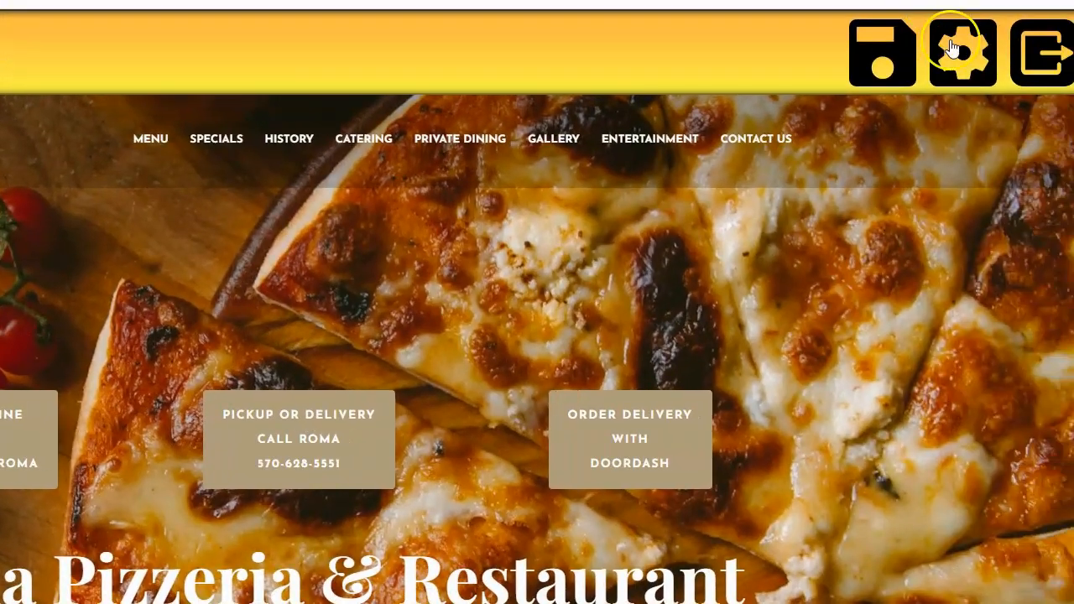
{"action": "left_click", "coordinate": [882, 52]}
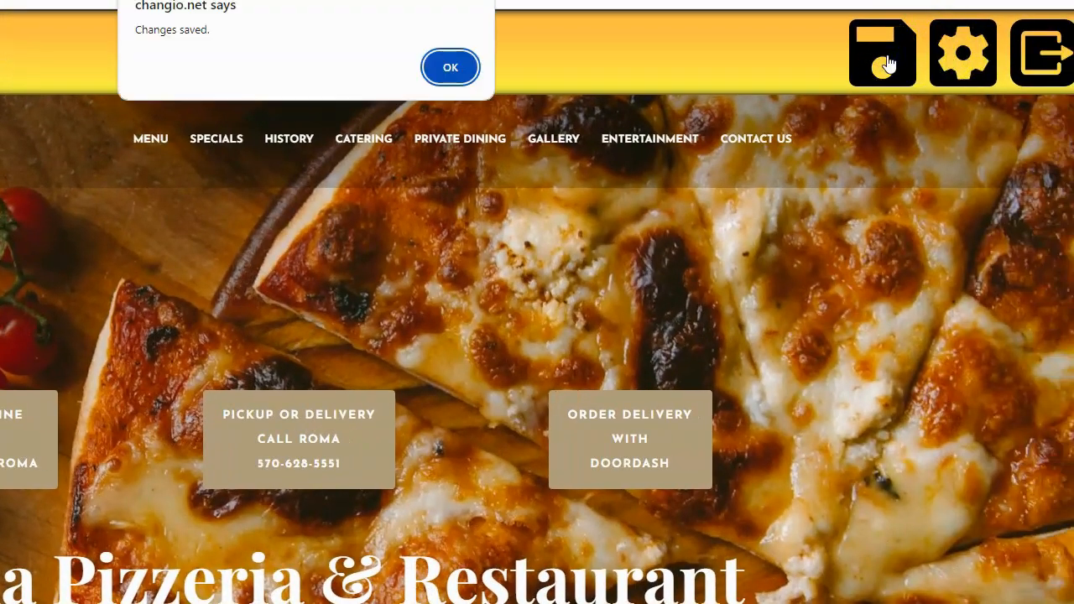
{"action": "left_click", "coordinate": [450, 67]}
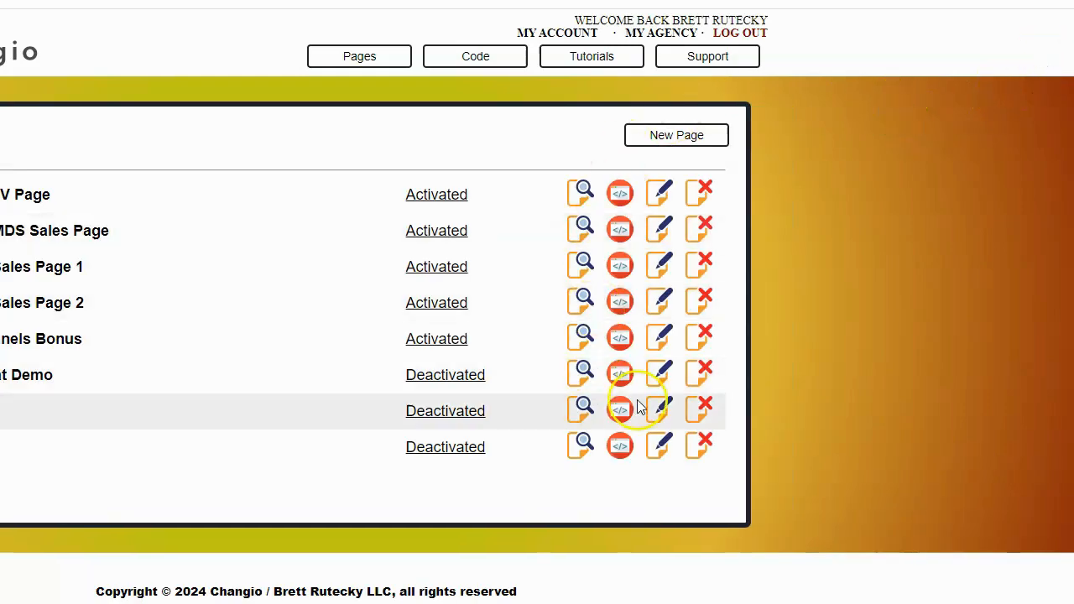
- Preview Roma Chat Demo and open the chat bubble at the bottom right
{"action": "left_click", "coordinate": [620, 411]}
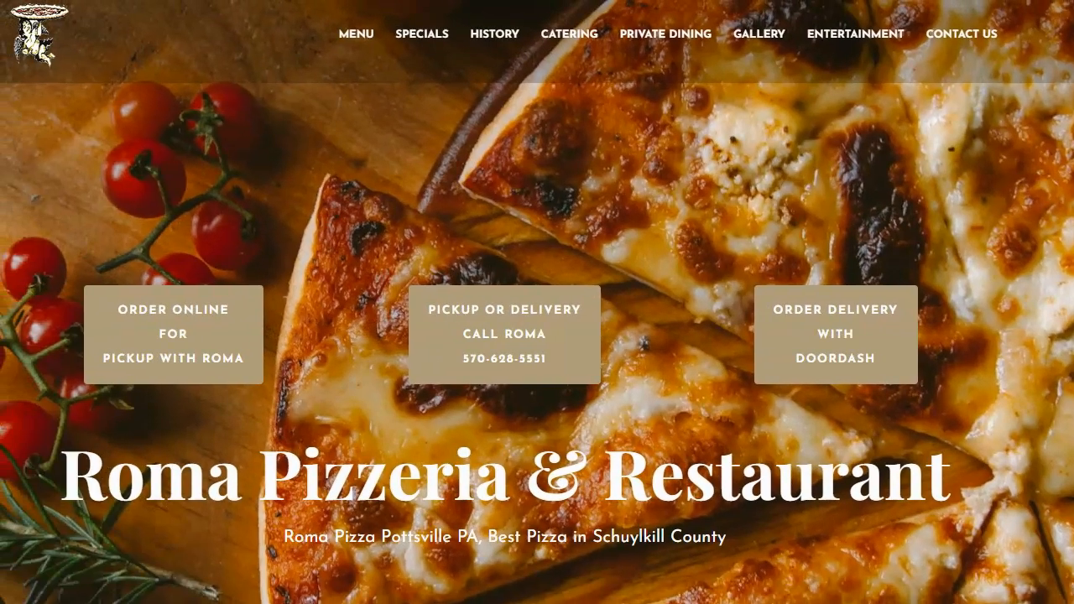
{"action": "scroll", "scroll_direction": "down", "scroll_amount": 3}
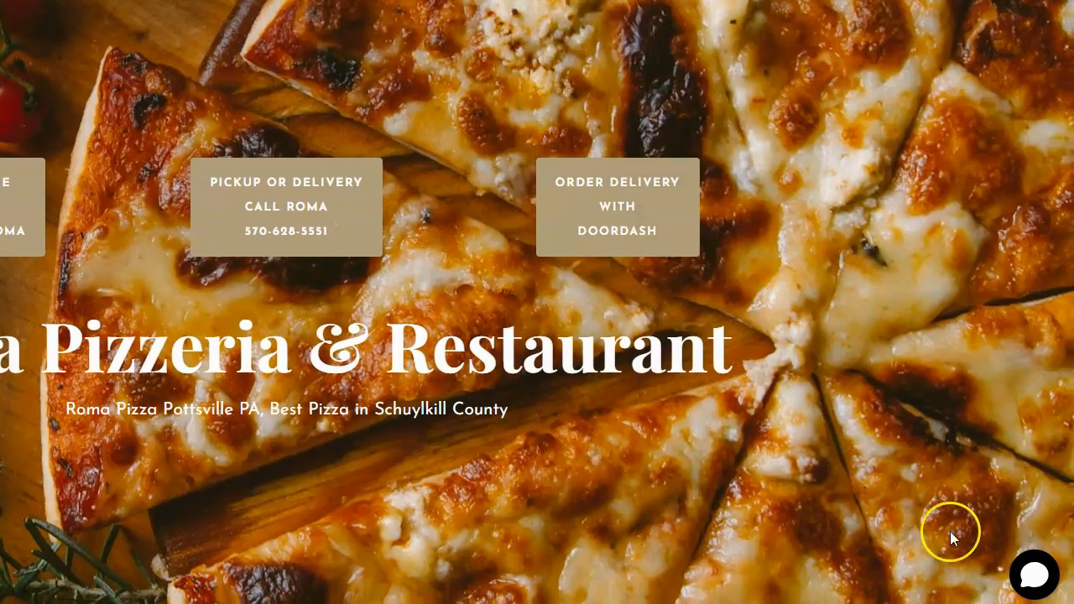
{"action": "left_click", "coordinate": [1034, 574]}
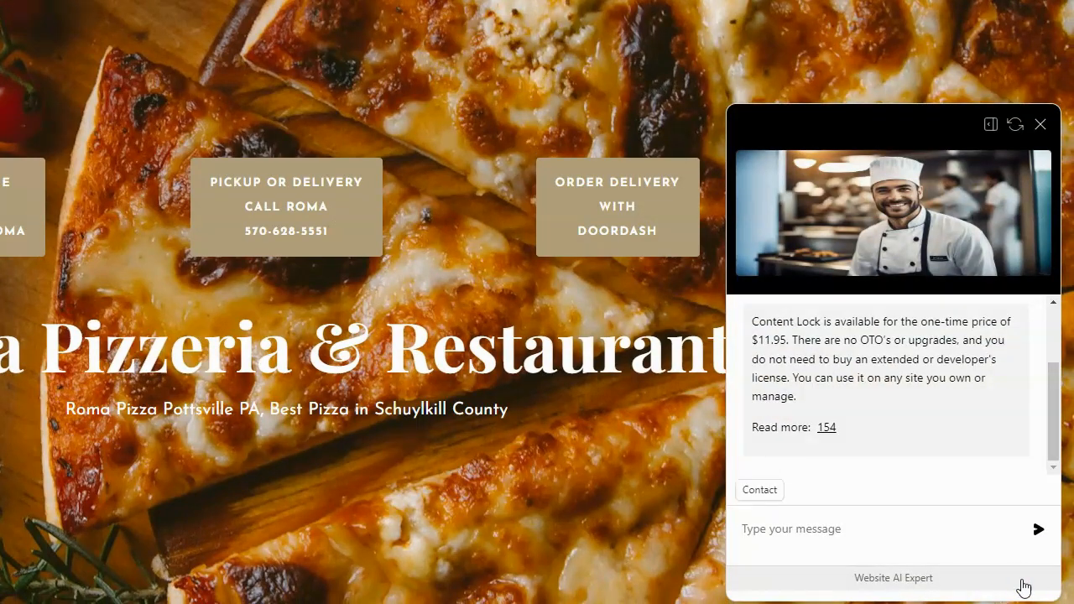